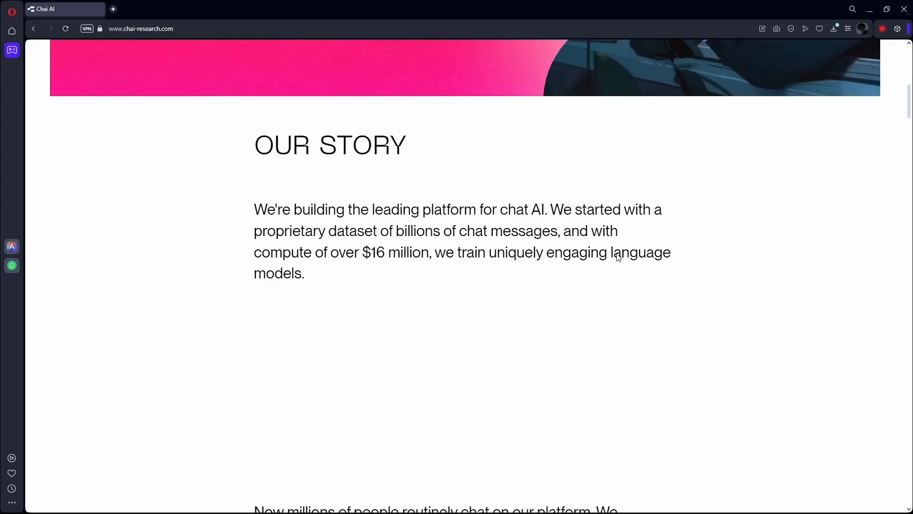
Review Chai Research's Our Story section, then start a new blank tab.
scroll("down", 3)
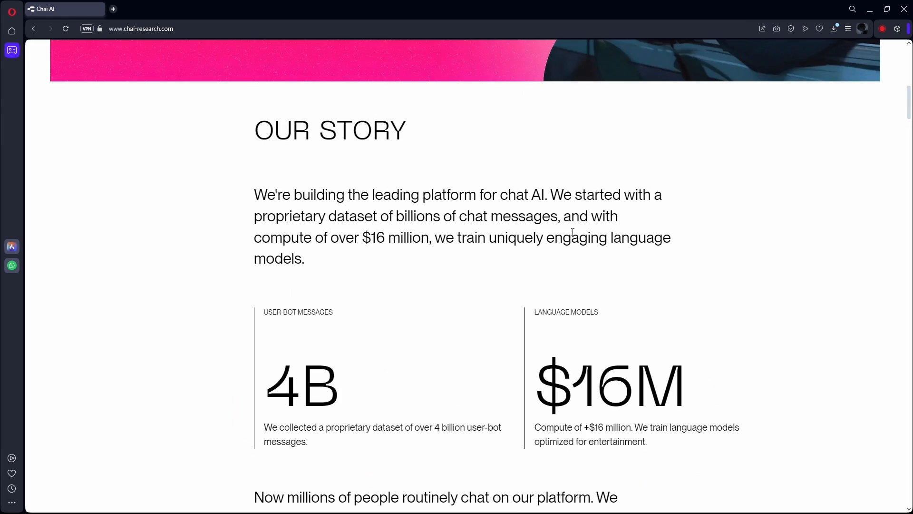
scroll("up", 3)
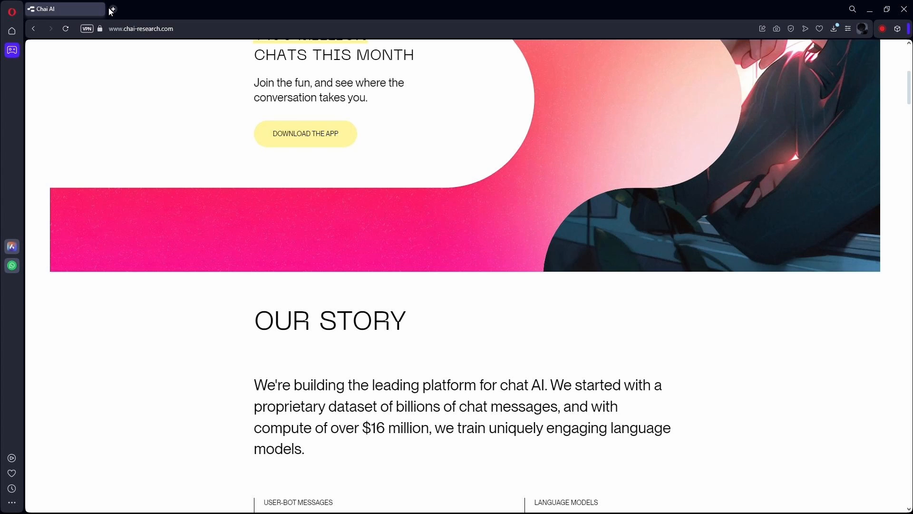
left_click(111, 9)
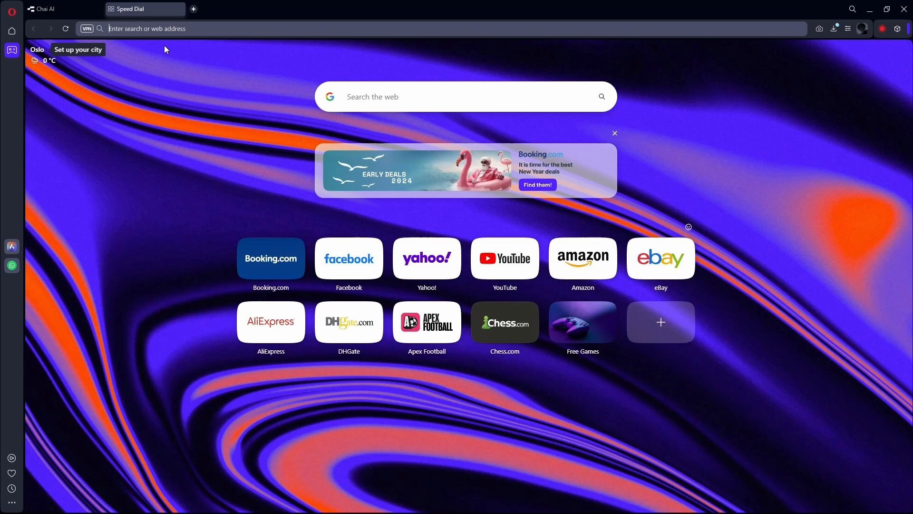
mouse_move(185, 66)
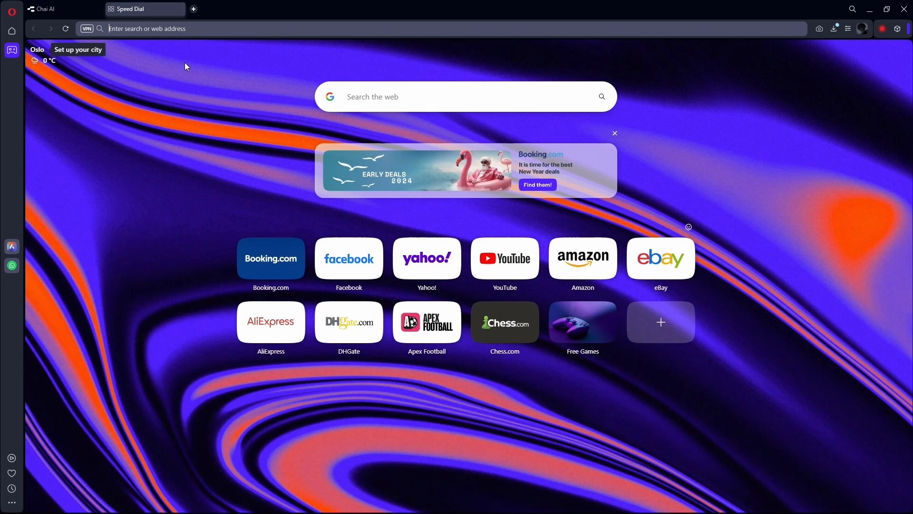
Google 'chai app bluestacks' and open the BlueStacks Chai - Chat with AI Friends result.
type("chai app bluestacks")
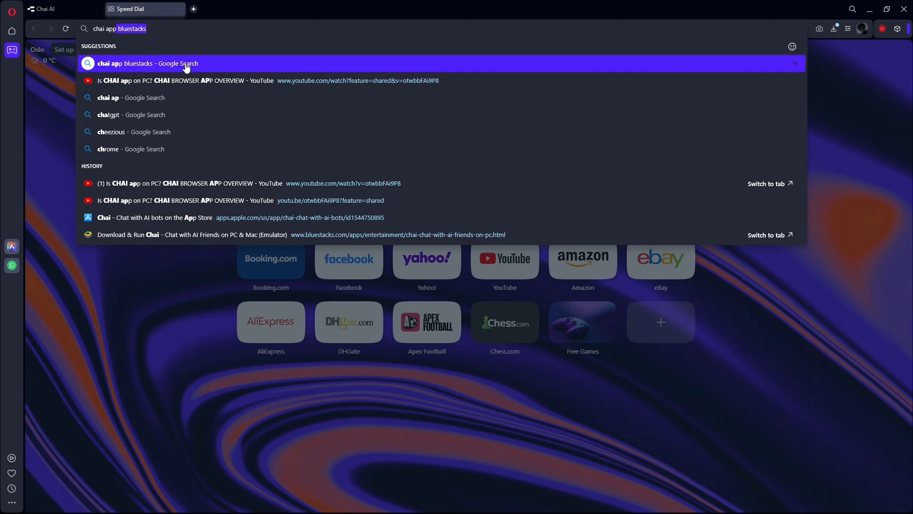
left_click(163, 62)
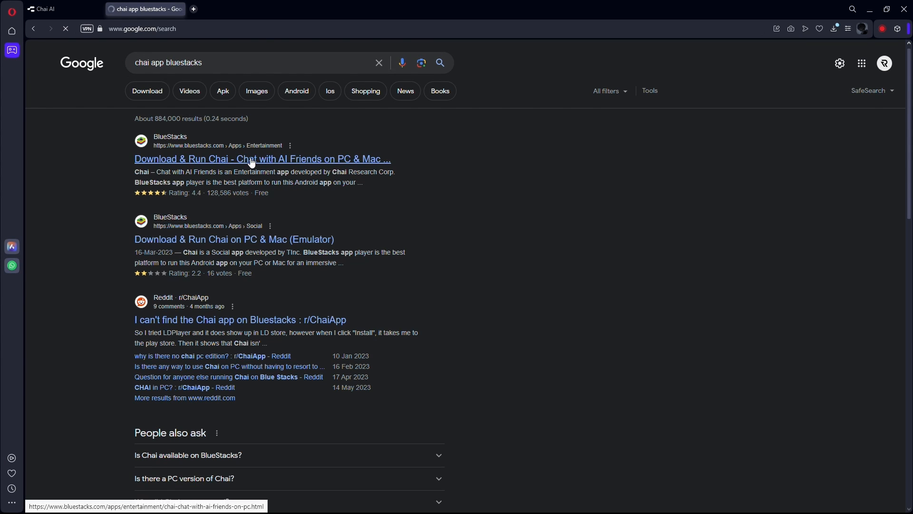
left_click(262, 159)
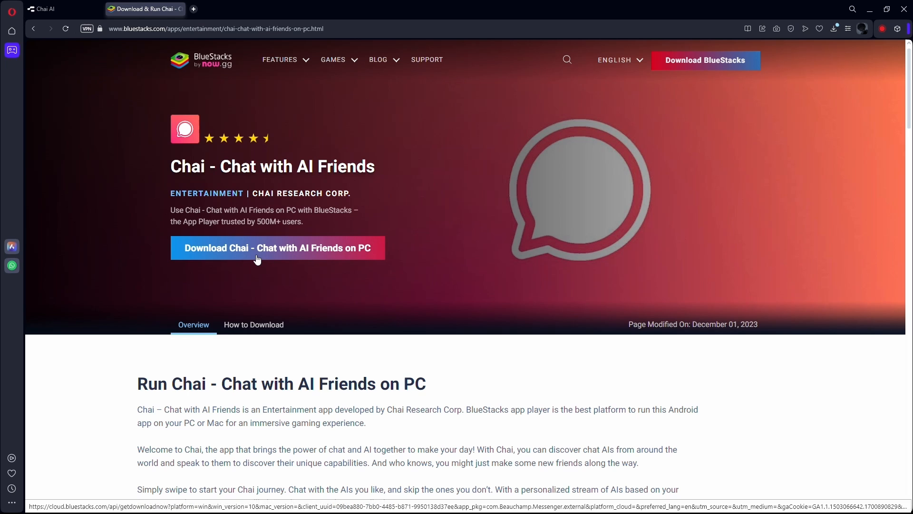
Download Chai - Chat with AI Friends for PC, retrying and confirming Start Download.
left_click(277, 247)
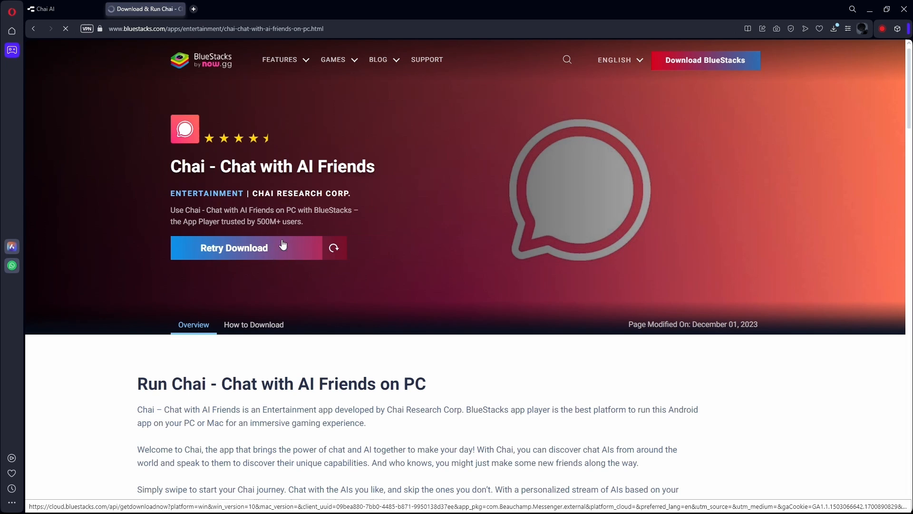
left_click(233, 247)
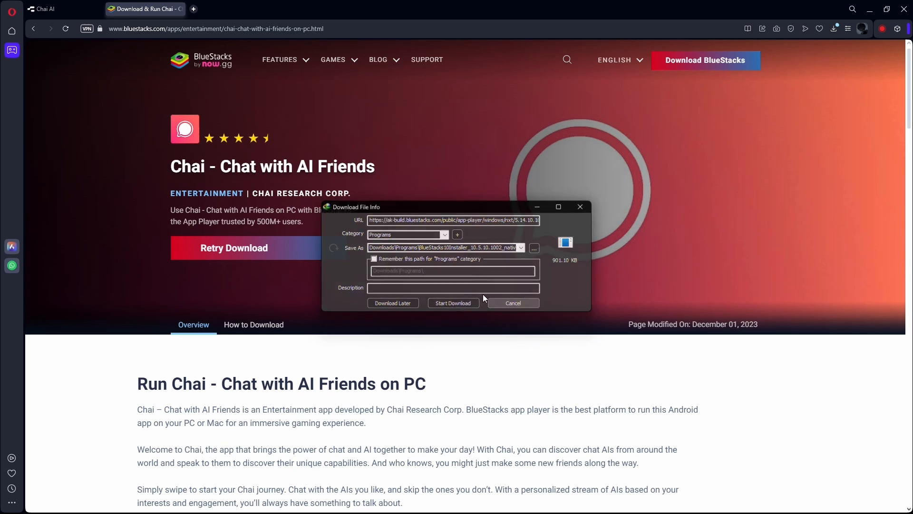
left_click(511, 303)
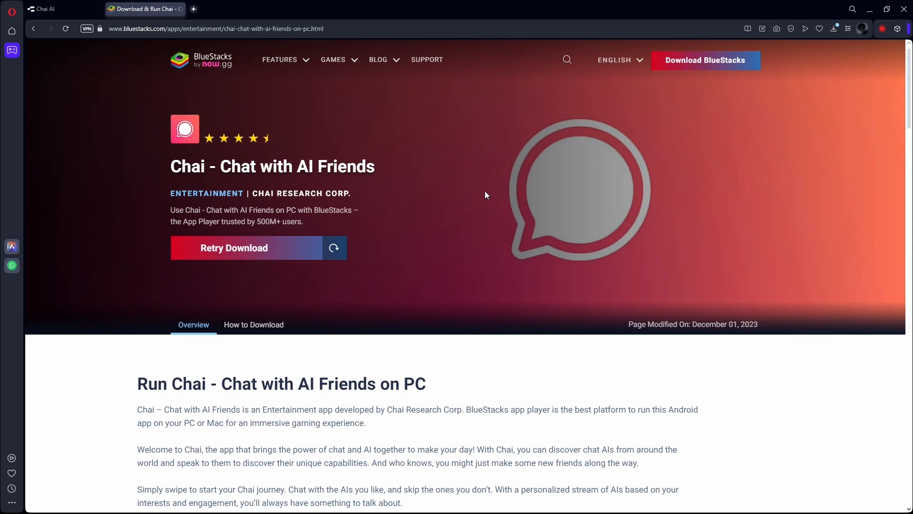